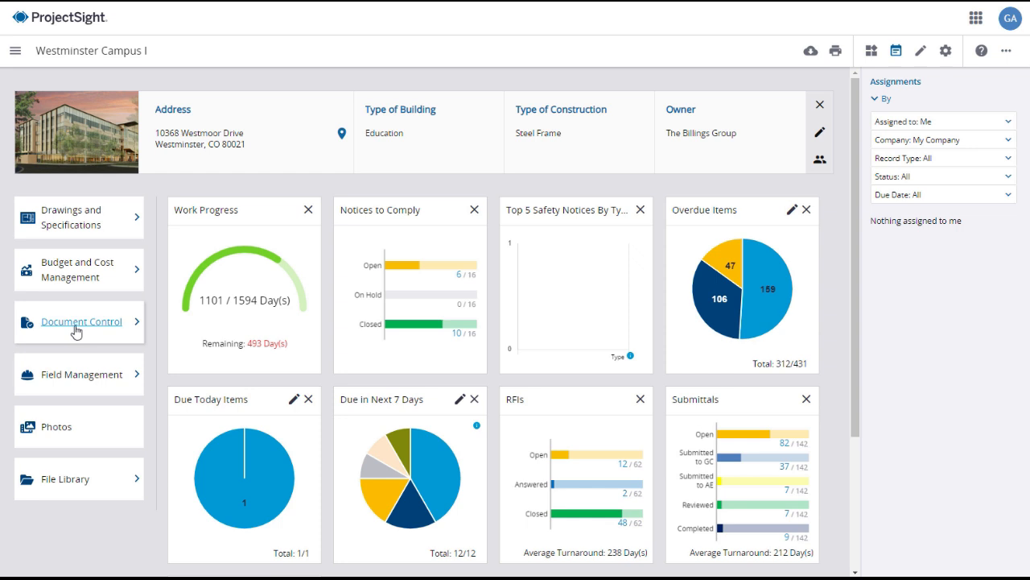
# Reach the Submittal Packages list for Westminster Campus I through Document Control.
pyautogui.click(81, 322)
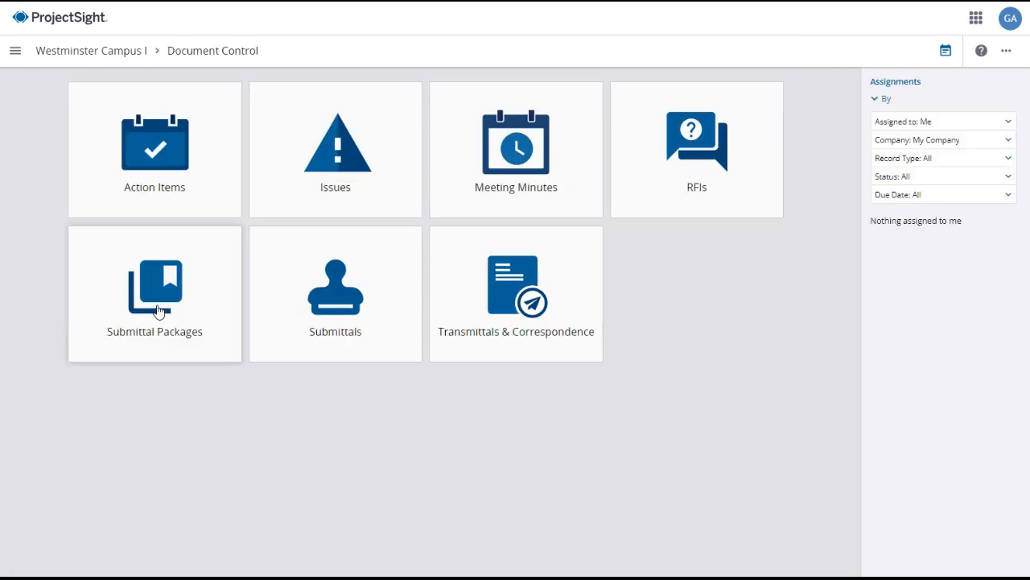
pyautogui.click(154, 289)
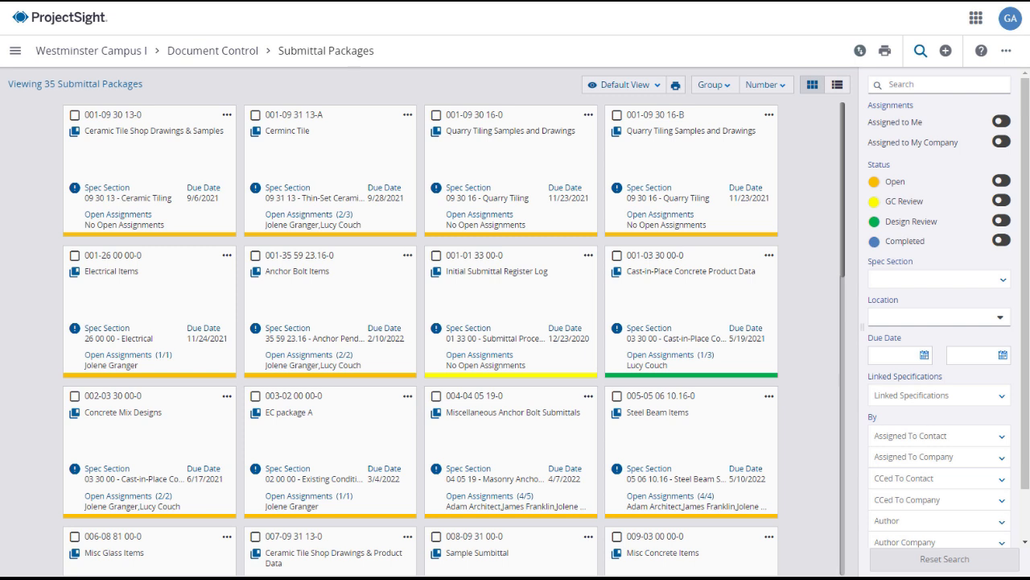
# Review the Sort and Group choices for the 35 packages, keeping No Grouping.
pyautogui.click(763, 83)
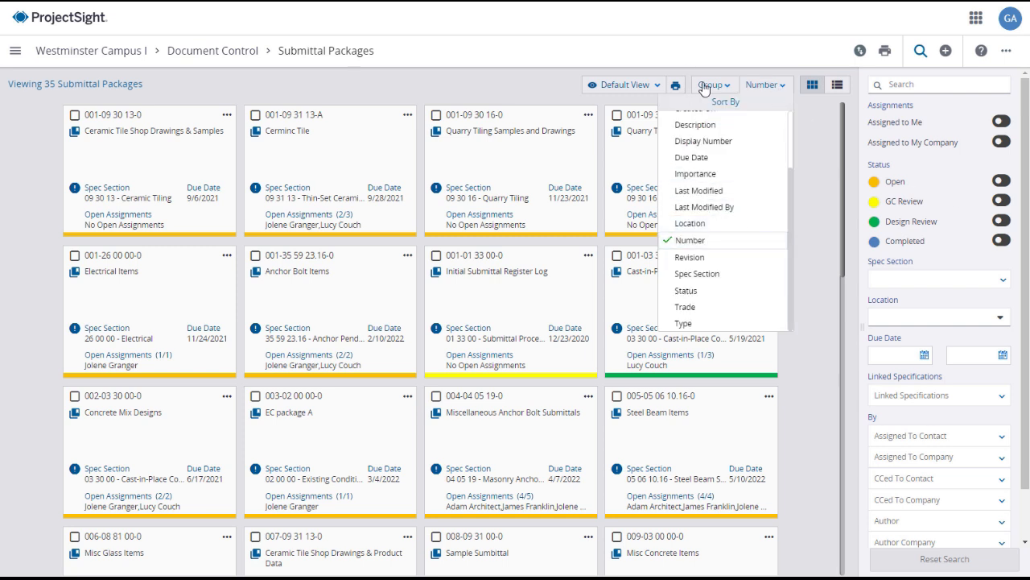
pyautogui.click(712, 83)
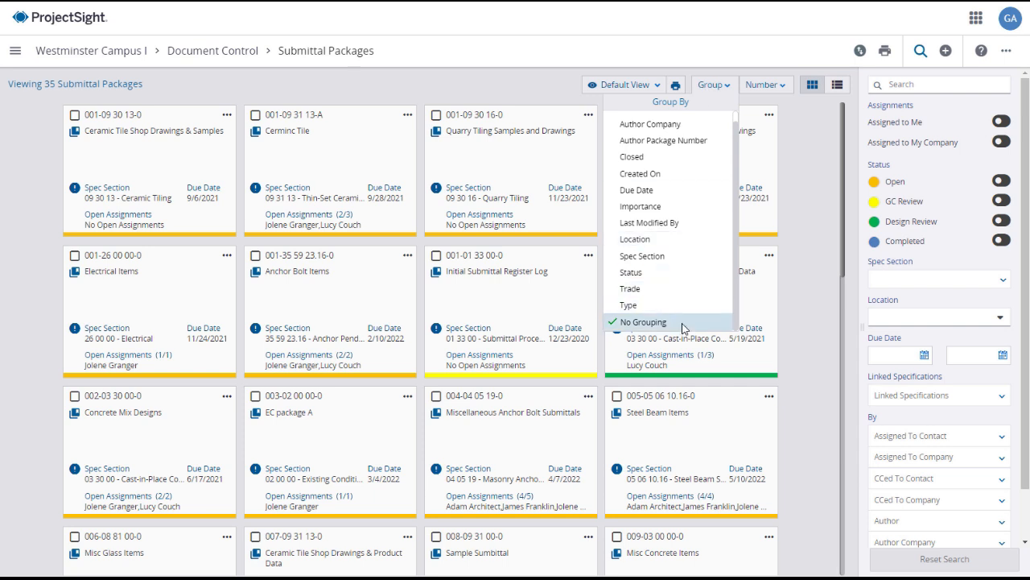
pyautogui.click(625, 84)
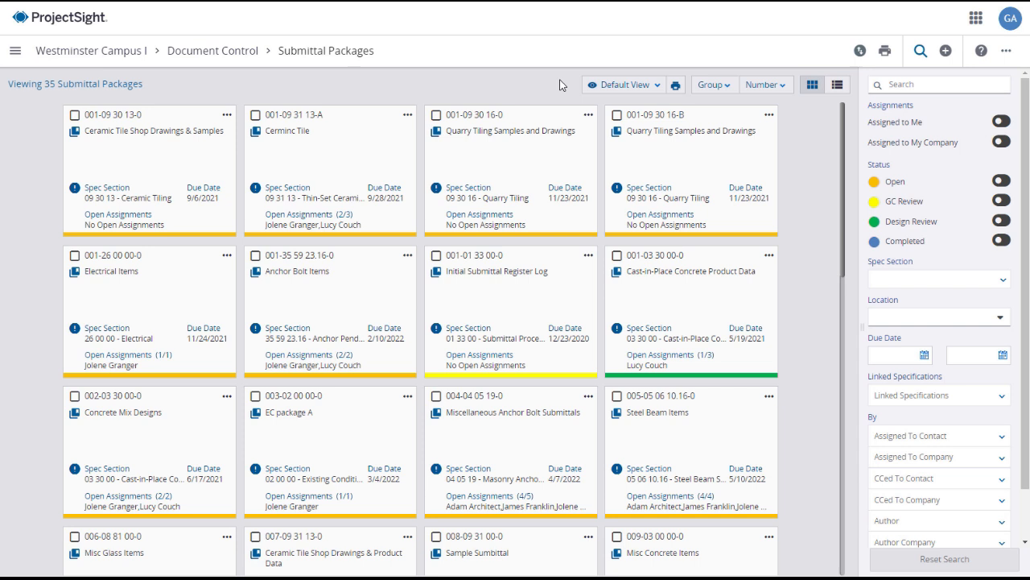
pyautogui.moveTo(652, 249)
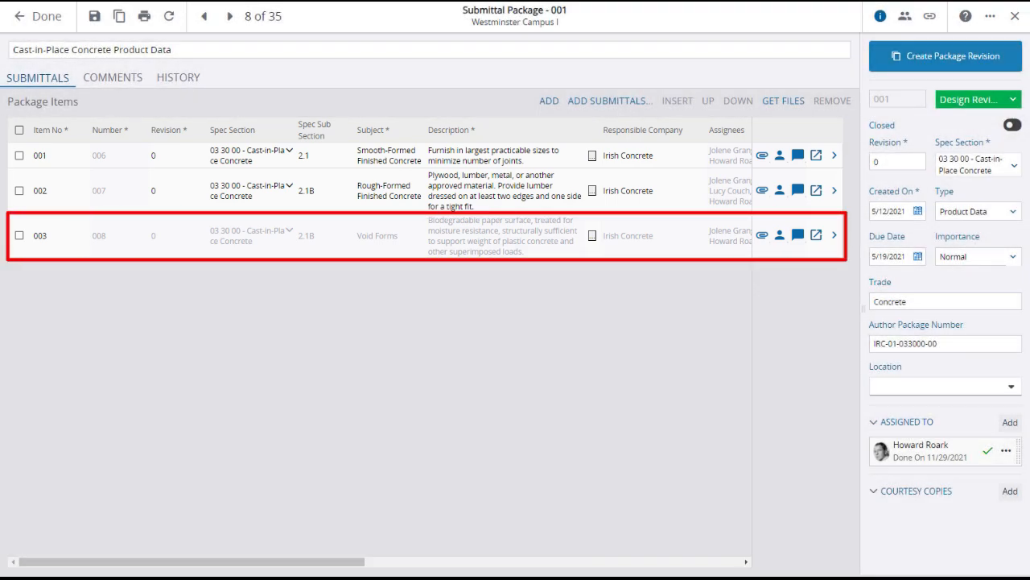
pyautogui.click(977, 100)
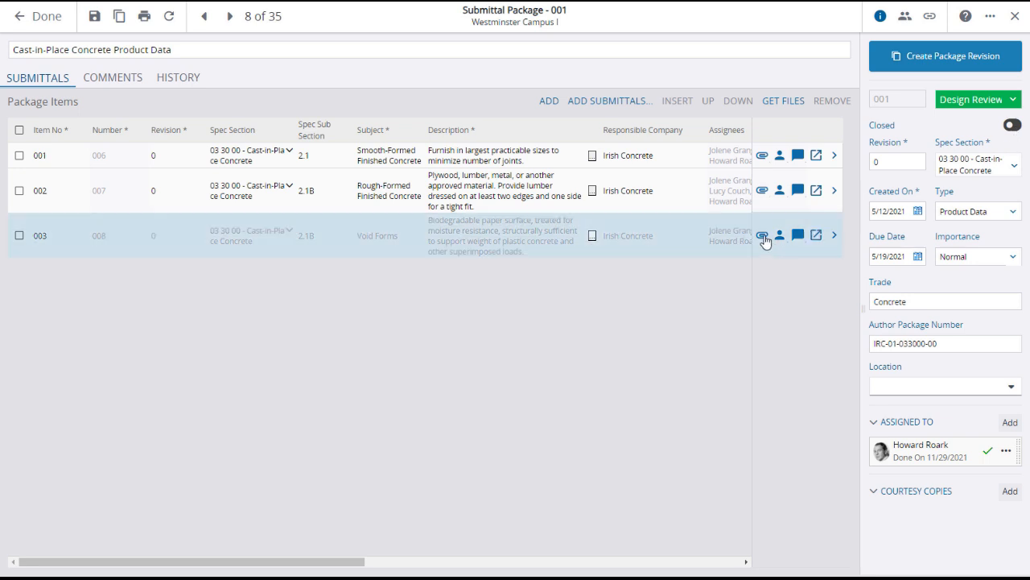
pyautogui.moveTo(779, 241)
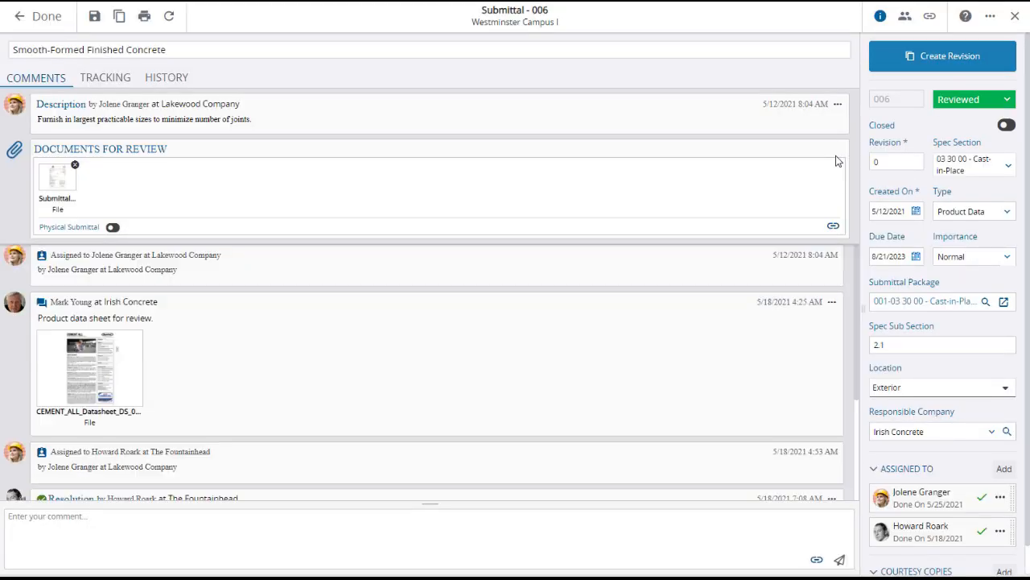
pyautogui.scroll(-3)
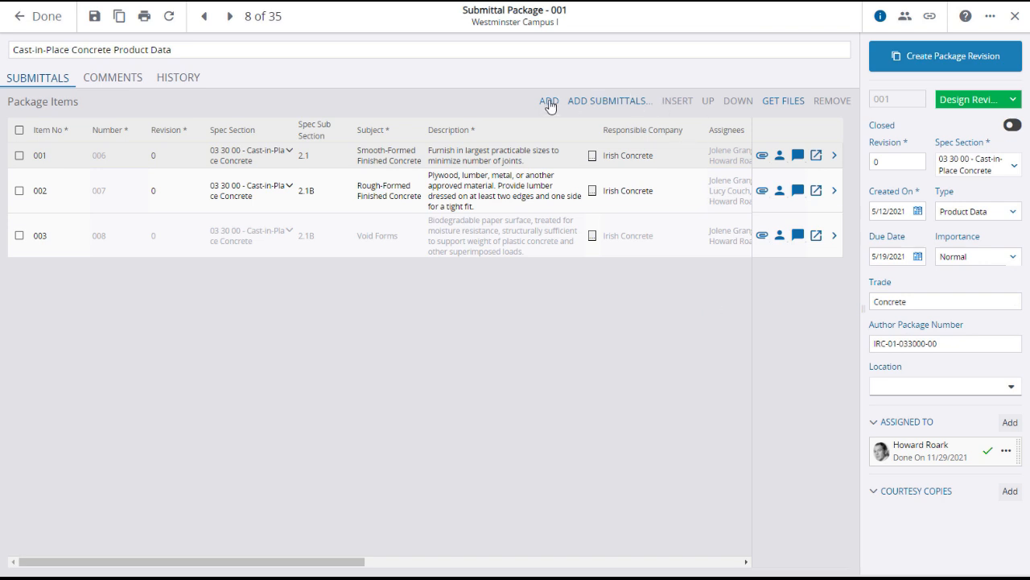
pyautogui.click(547, 99)
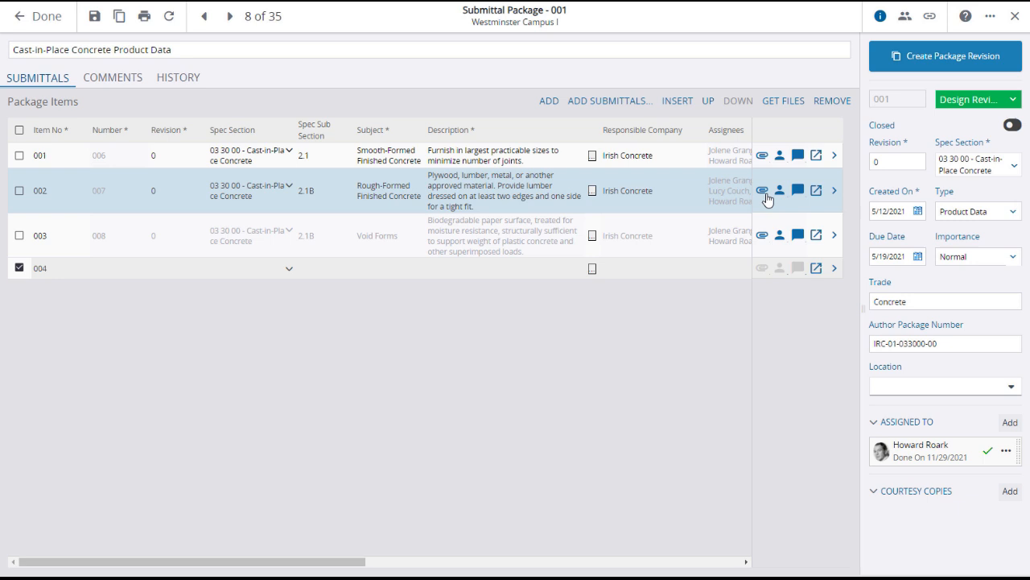
pyautogui.click(830, 100)
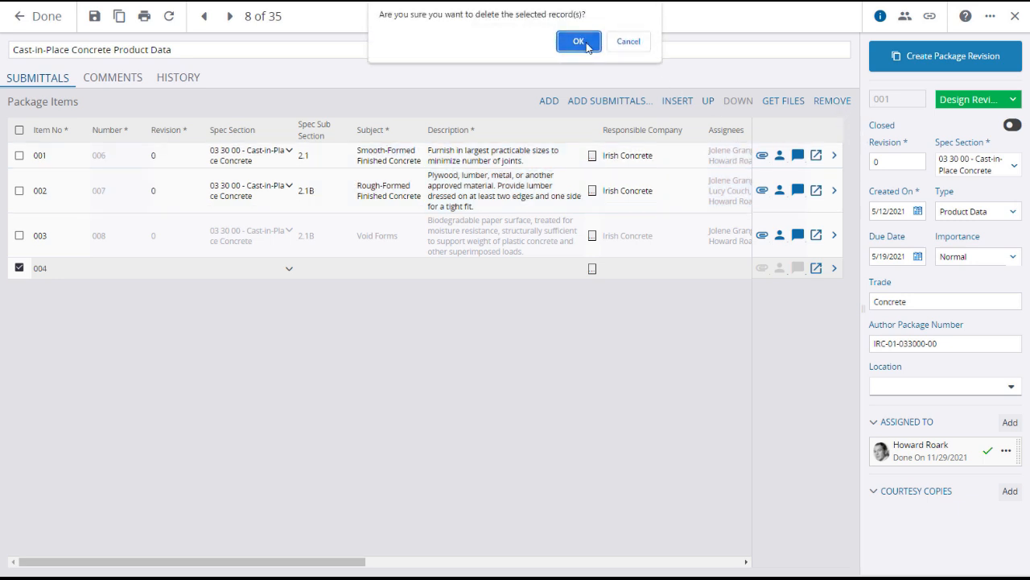
pyautogui.click(579, 42)
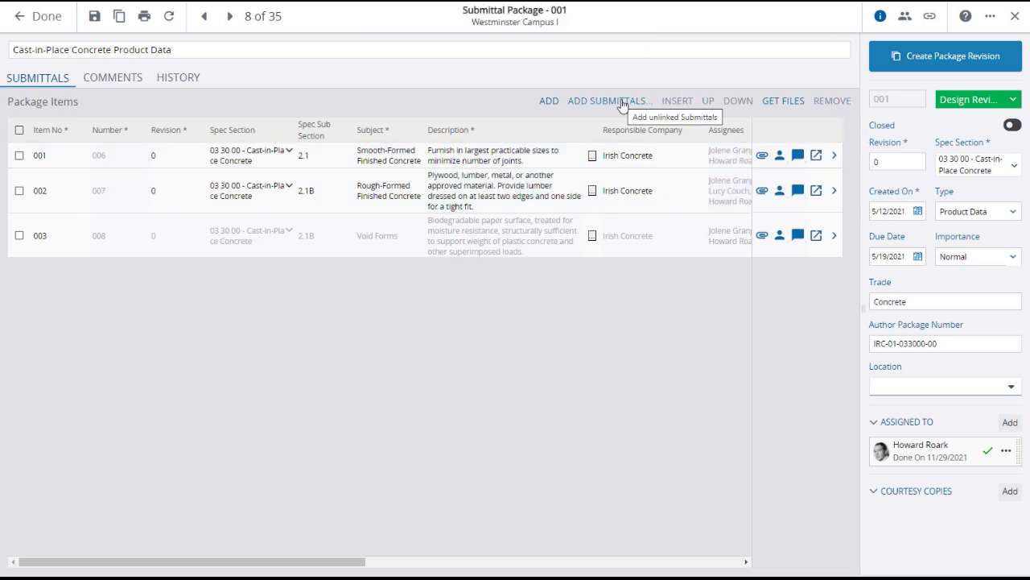
pyautogui.click(608, 100)
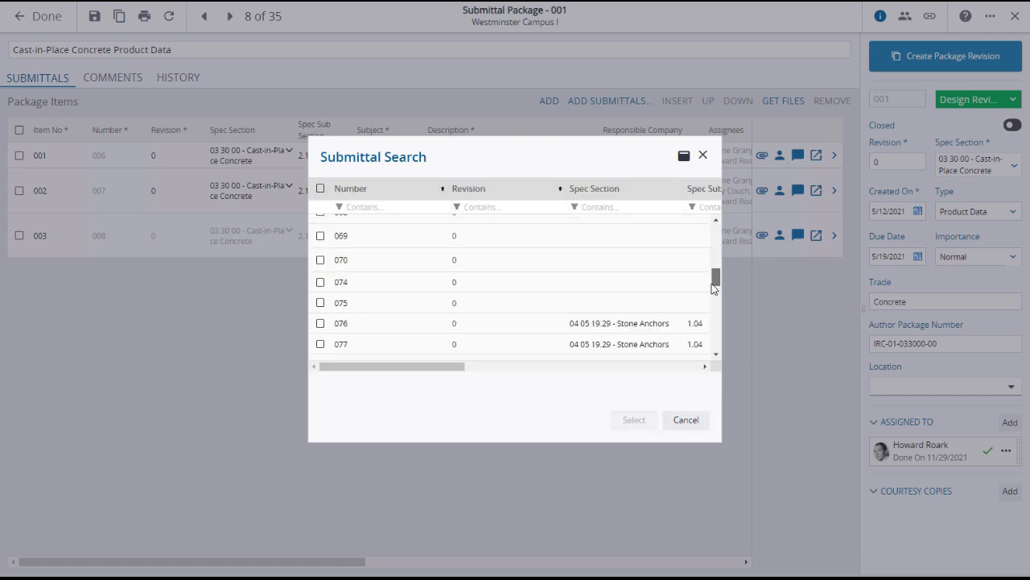
pyautogui.scroll(-3)
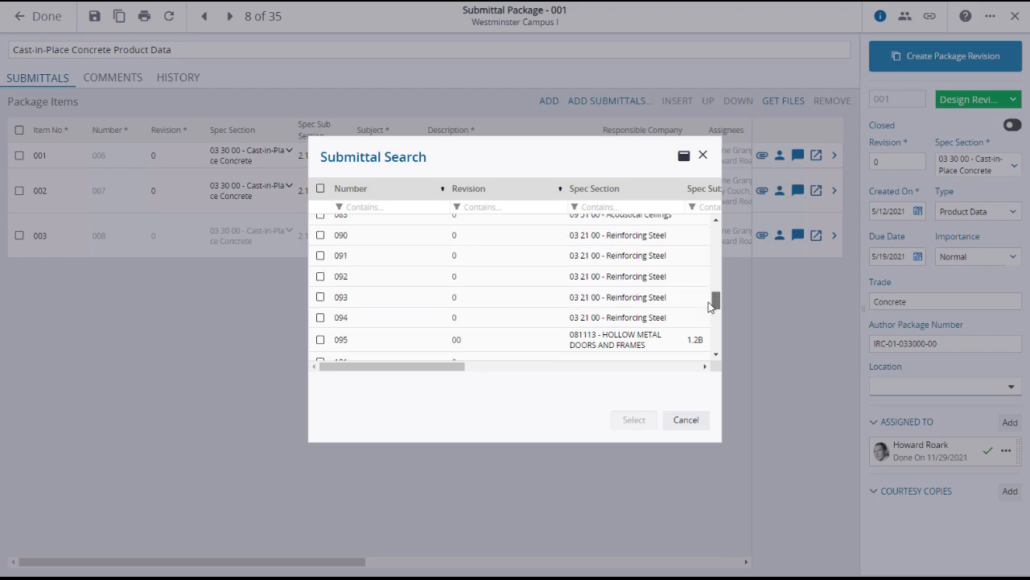
pyautogui.click(686, 419)
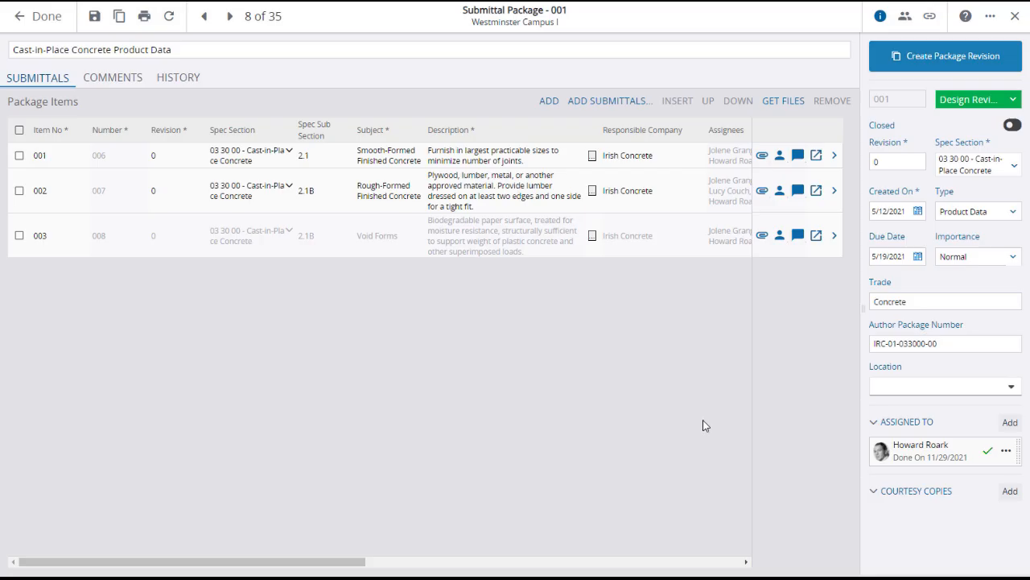
pyautogui.moveTo(709, 417)
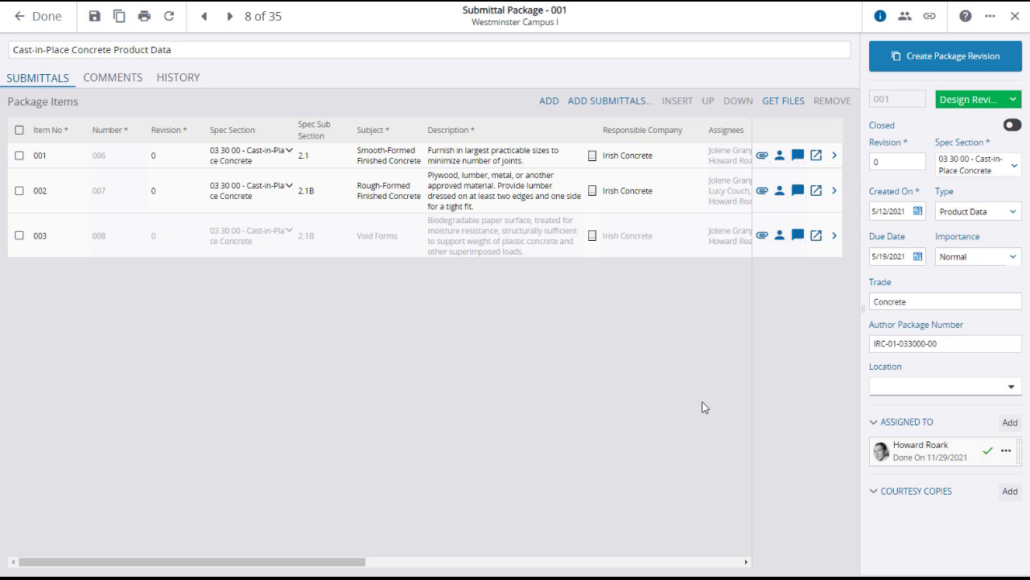
pyautogui.click(93, 16)
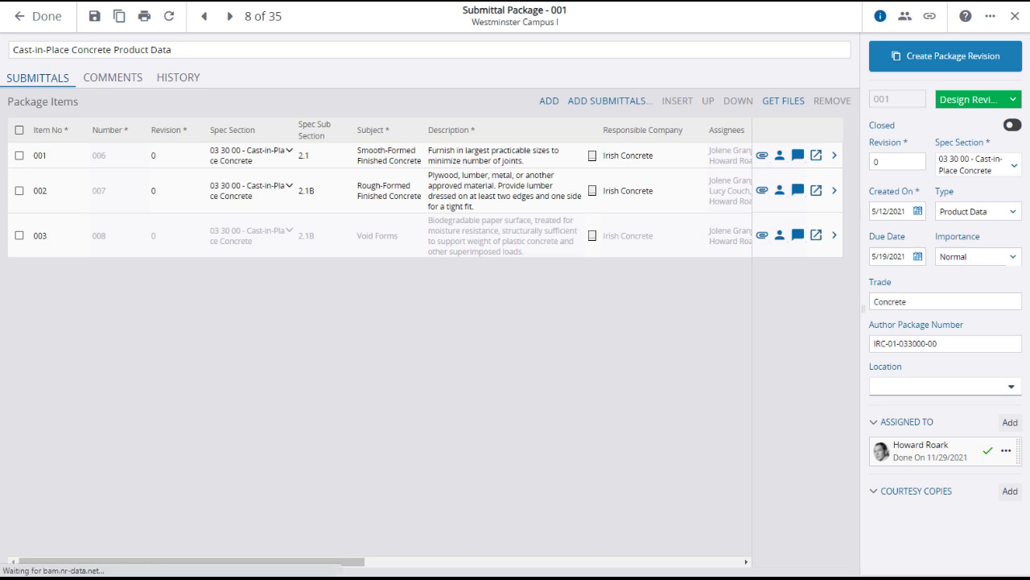
pyautogui.click(20, 155)
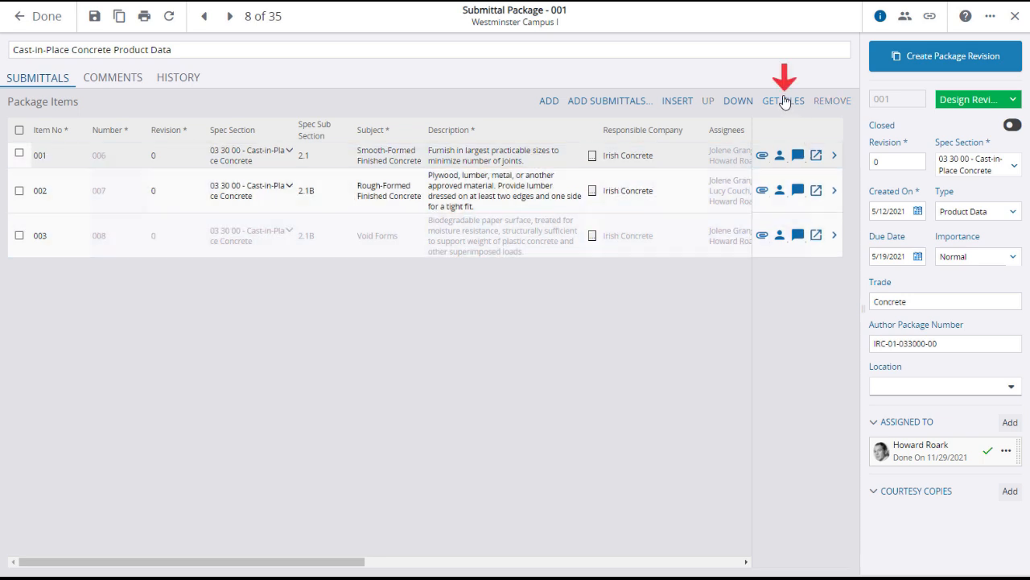
# Download package 001's files as a zip and return to the 35-package list.
pyautogui.click(782, 100)
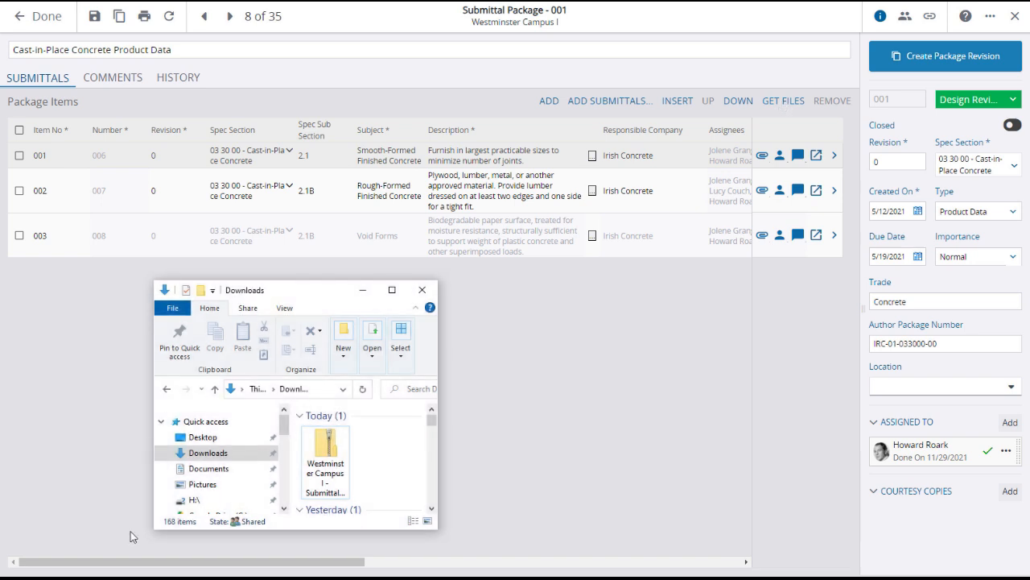
pyautogui.click(37, 16)
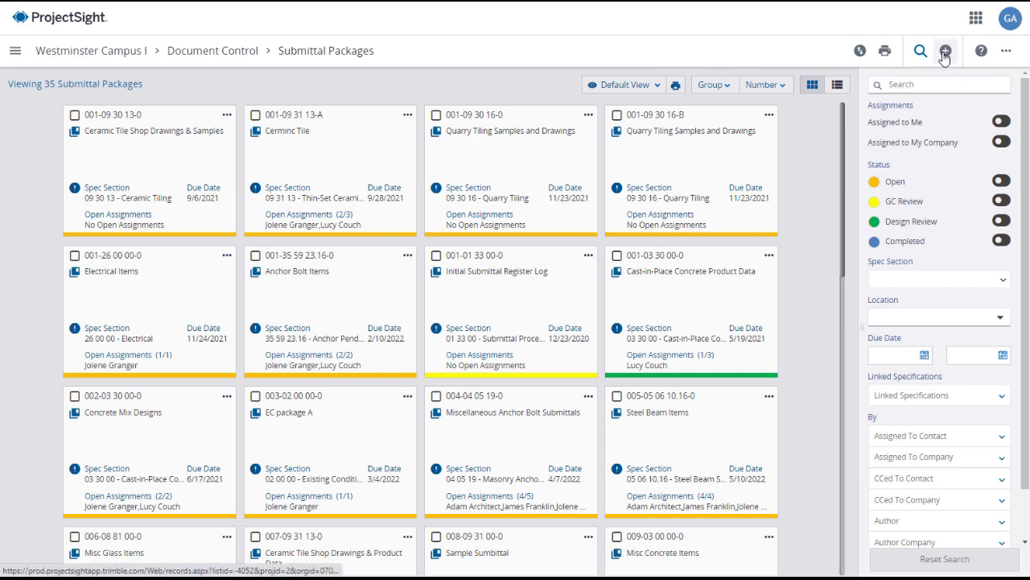
# Create package 029 for 09 62 29 Cork Flooring, revision 00, described as product data, LEED, shop drawings, samples and maintenance data.
pyautogui.click(945, 50)
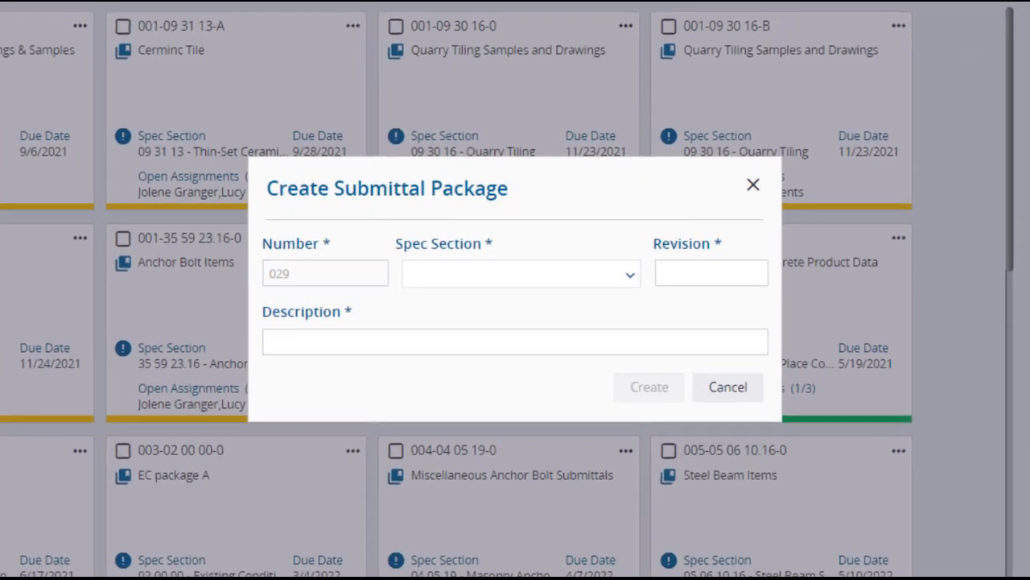
pyautogui.click(518, 273)
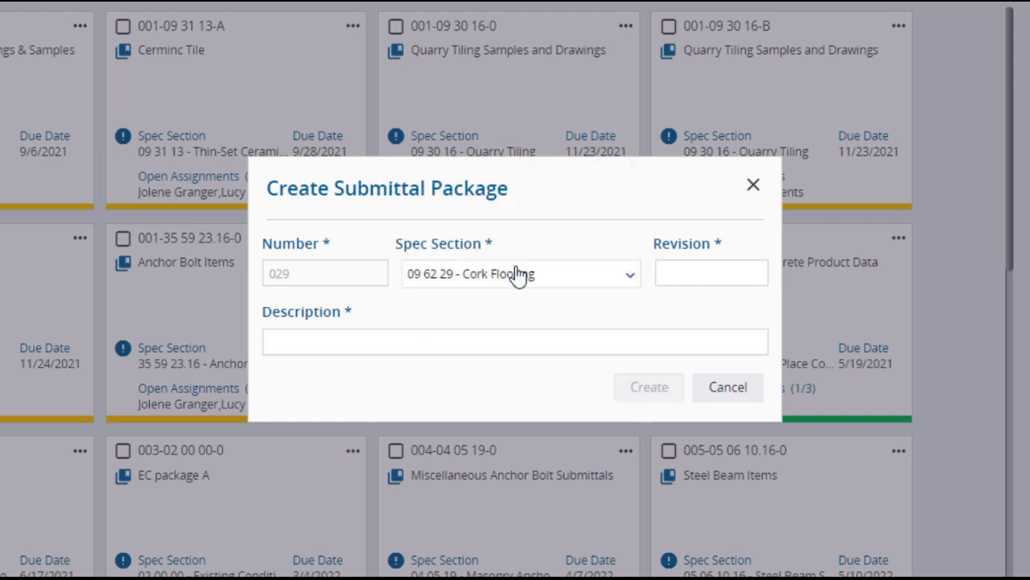
pyautogui.click(712, 274)
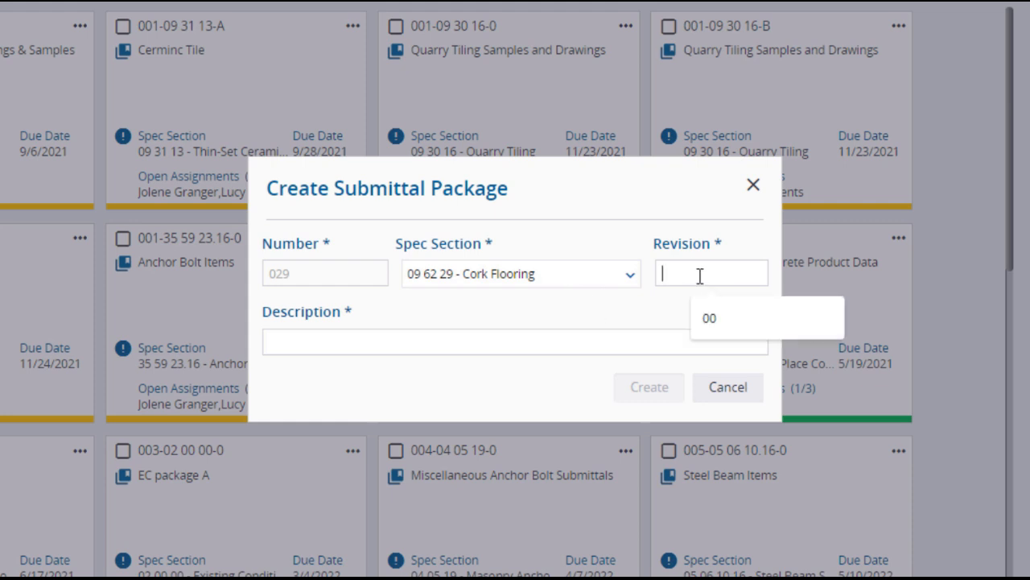
pyautogui.write('00')
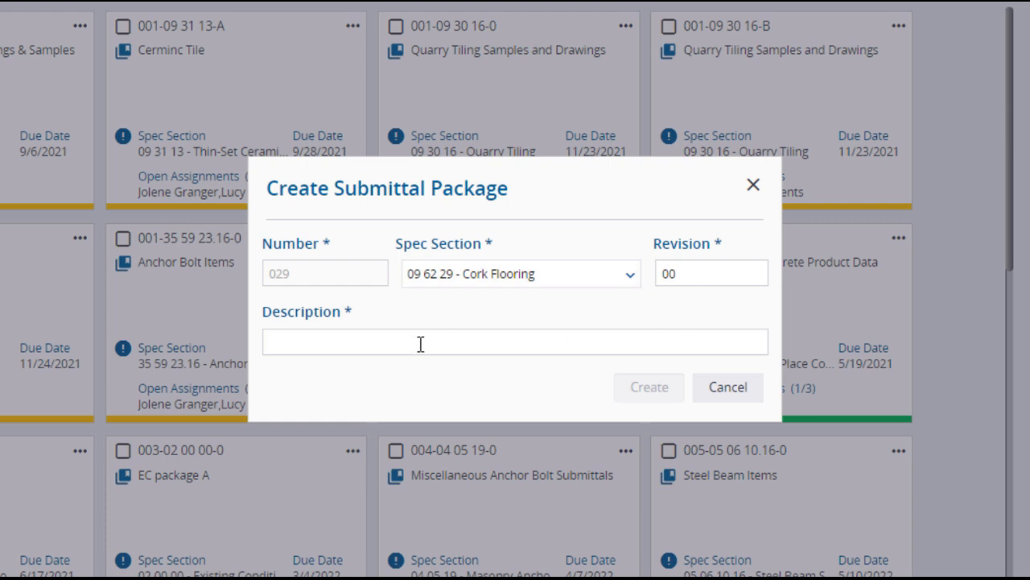
pyautogui.write('Cork Flooring - Product Data, LEED, Shop Drawings, Samples, and Maintenance Data')
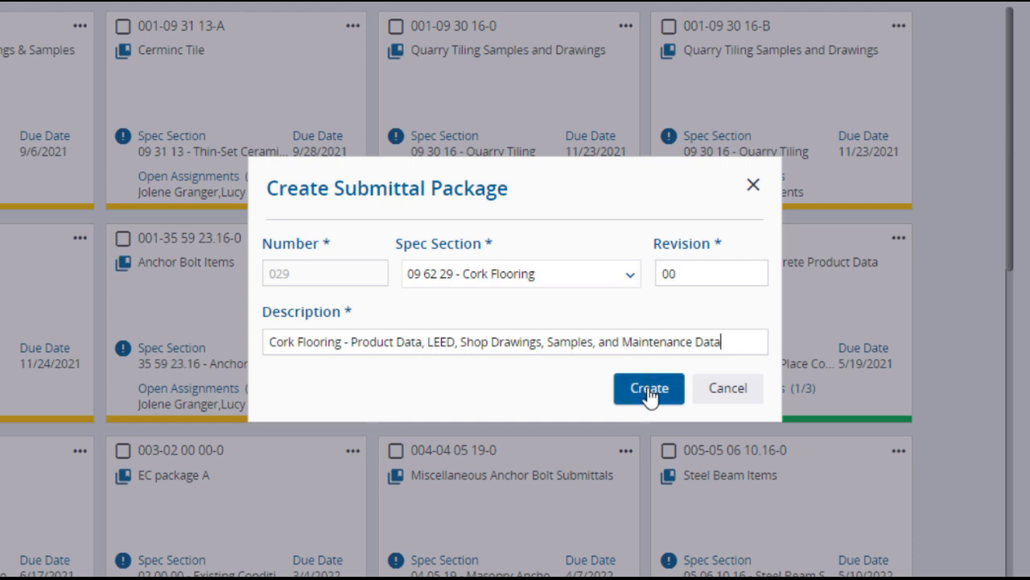
pyautogui.click(649, 388)
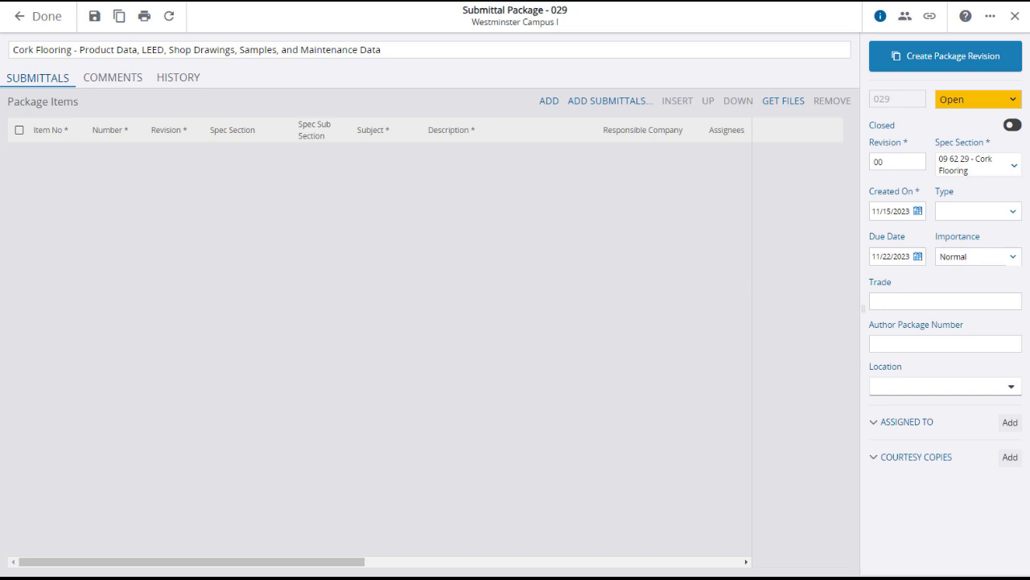
# Add Cork Flooring submittals 128–132 to package 029 via Submittal Search.
pyautogui.click(549, 100)
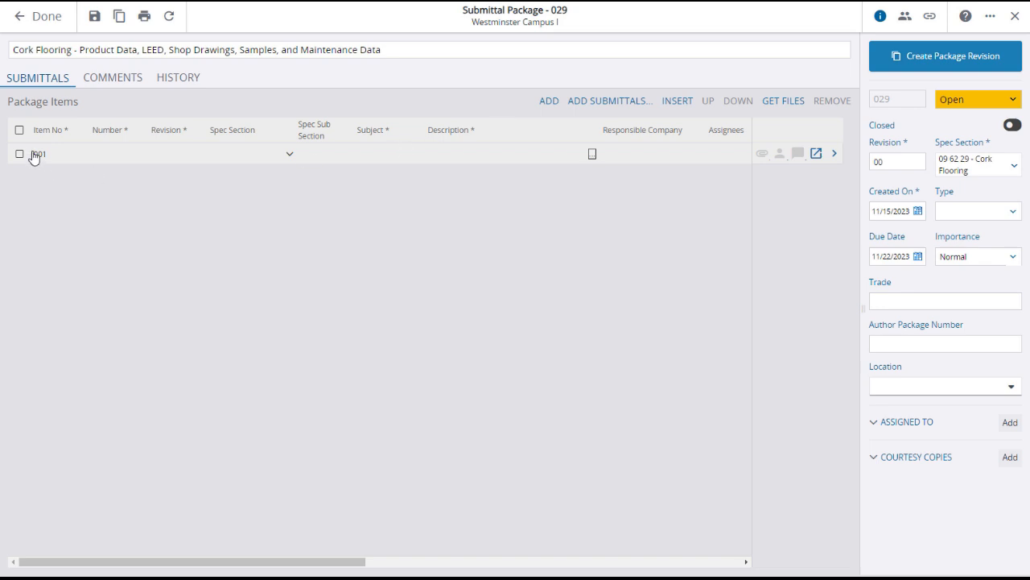
pyautogui.click(19, 153)
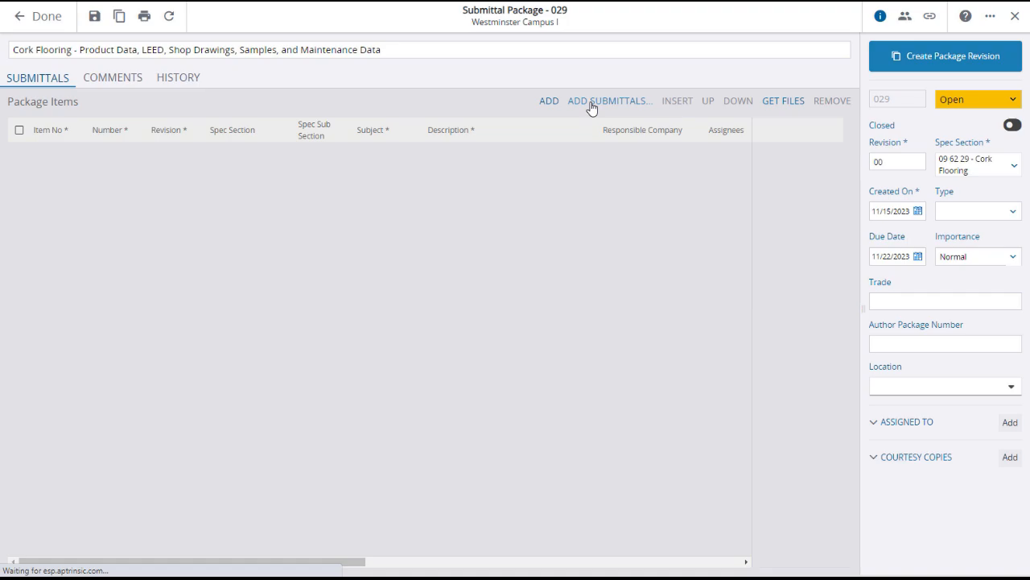
pyautogui.click(609, 99)
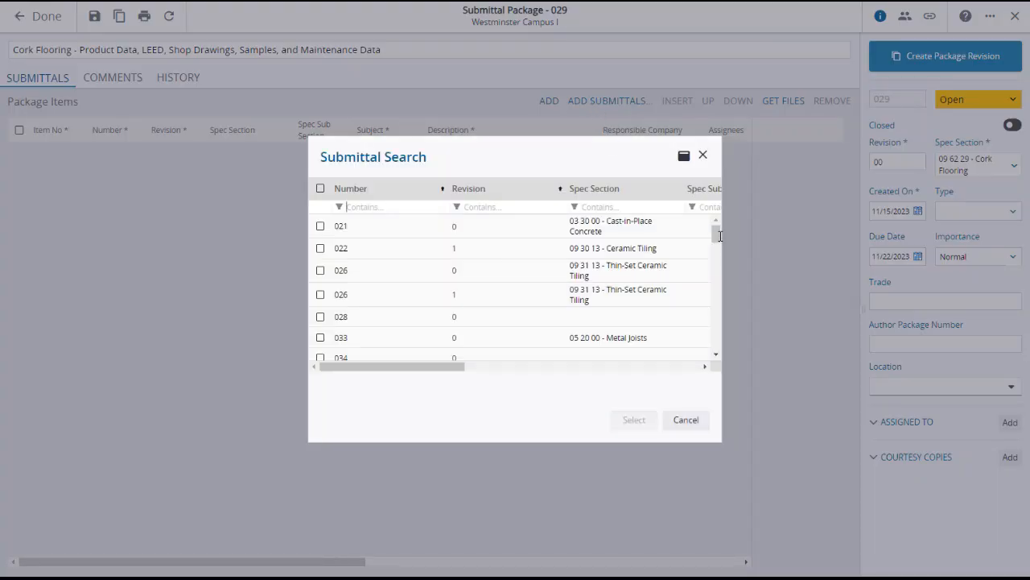
pyautogui.scroll(-3)
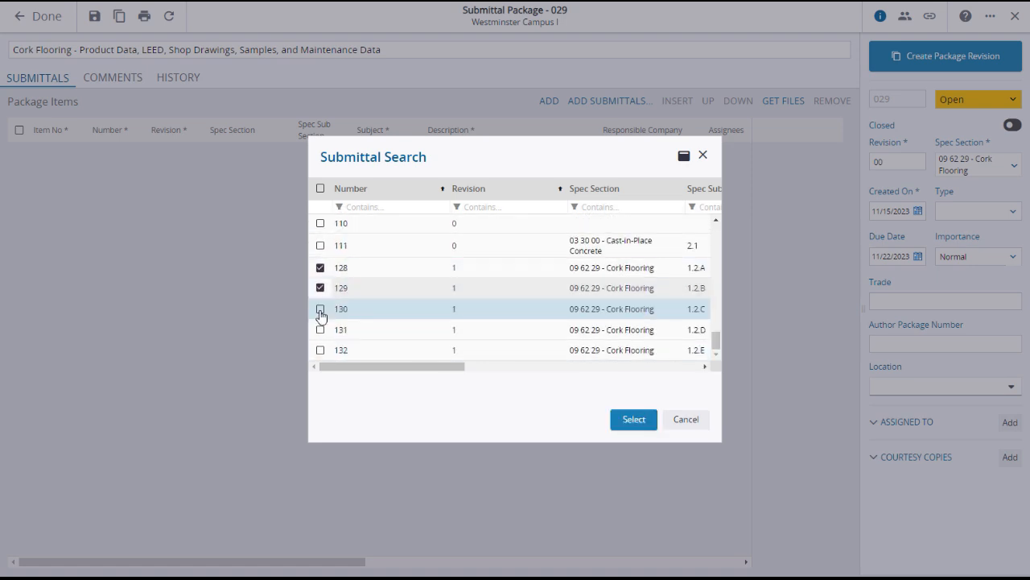
pyautogui.click(320, 309)
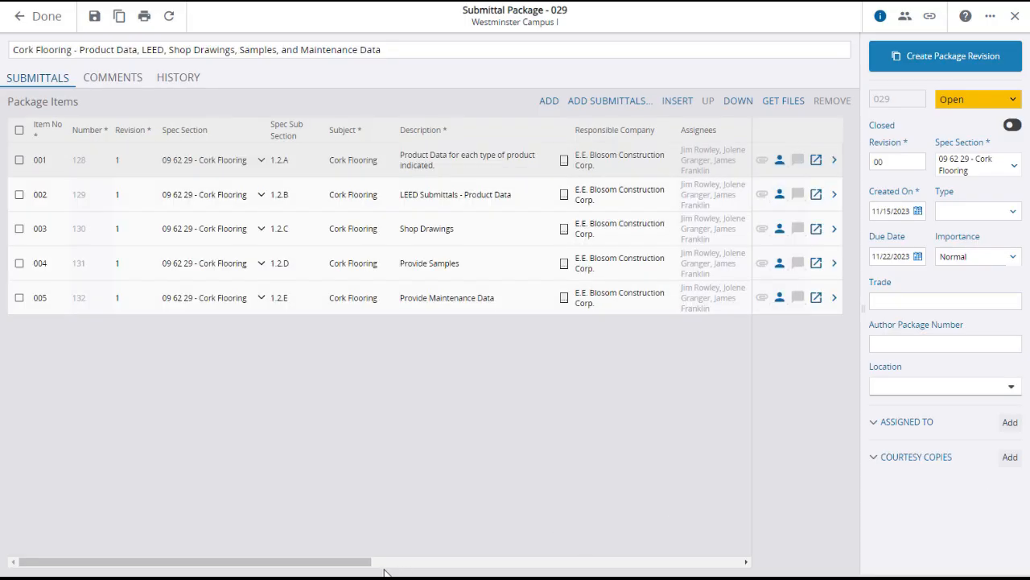
pyautogui.hscroll(3)
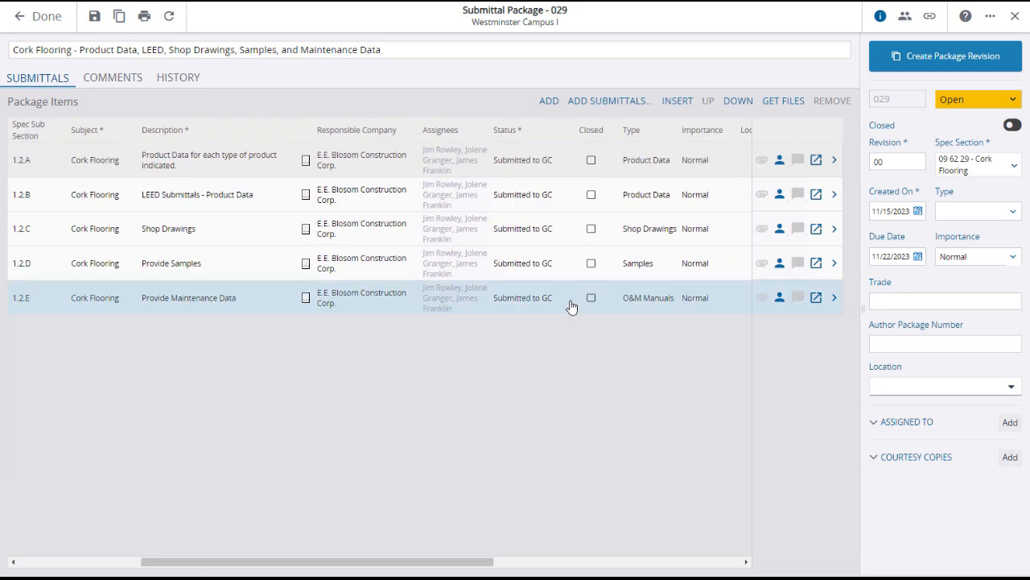
pyautogui.click(523, 298)
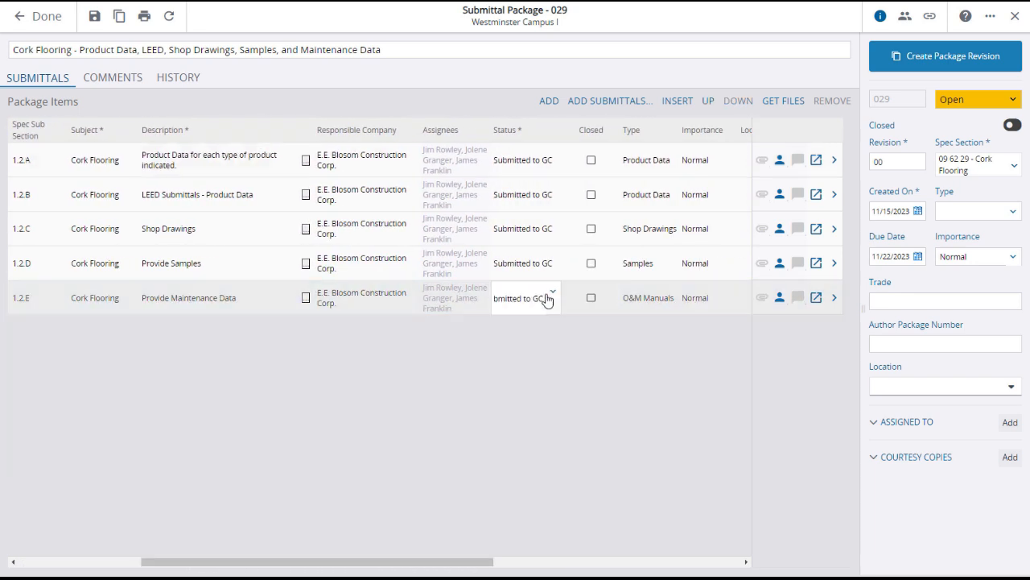
pyautogui.click(523, 298)
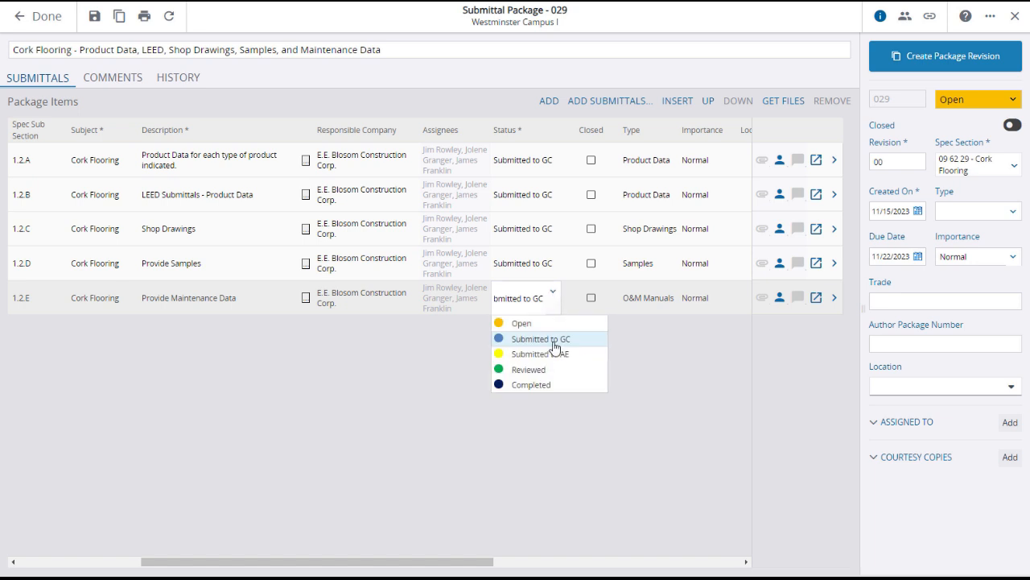
pyautogui.click(539, 338)
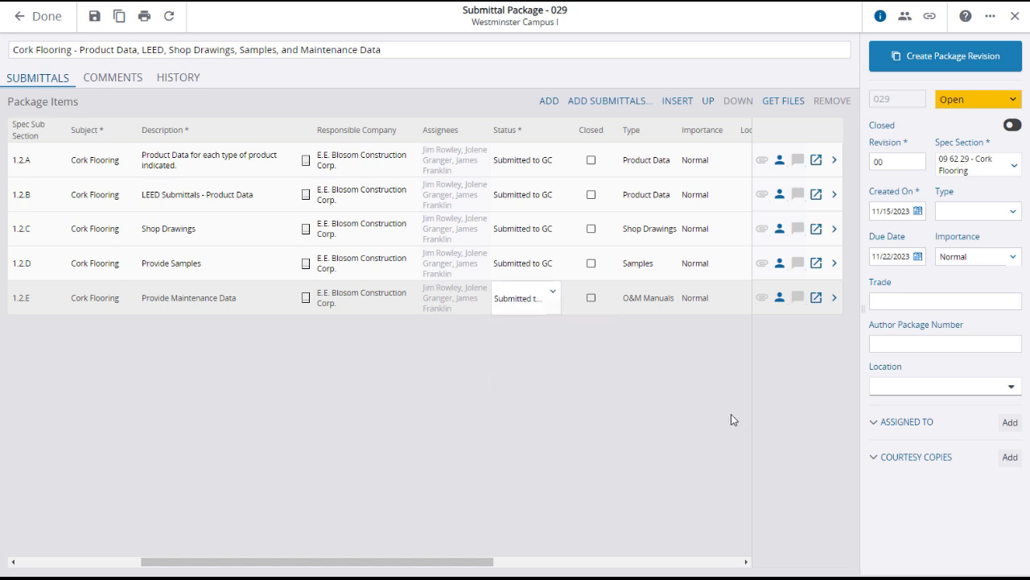
pyautogui.click(1010, 422)
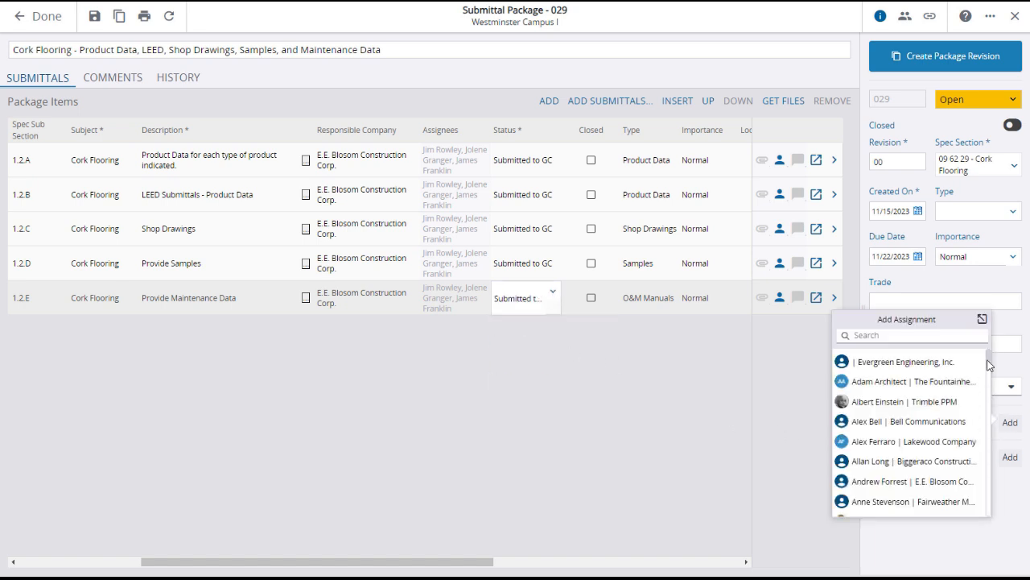
pyautogui.scroll(-3)
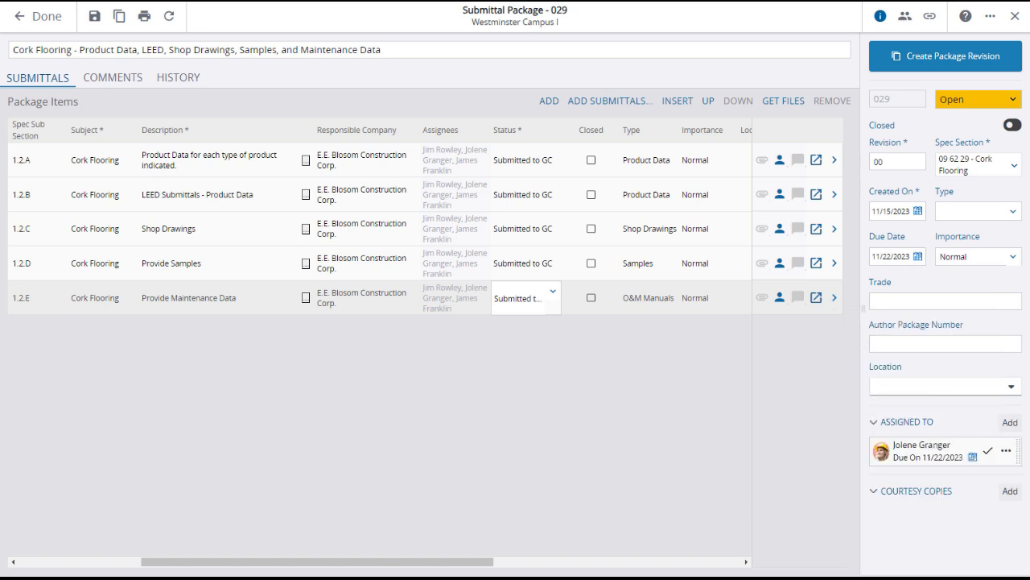
# Set package 029 to GC Review, save it, and return to the 36-package list.
pyautogui.click(975, 100)
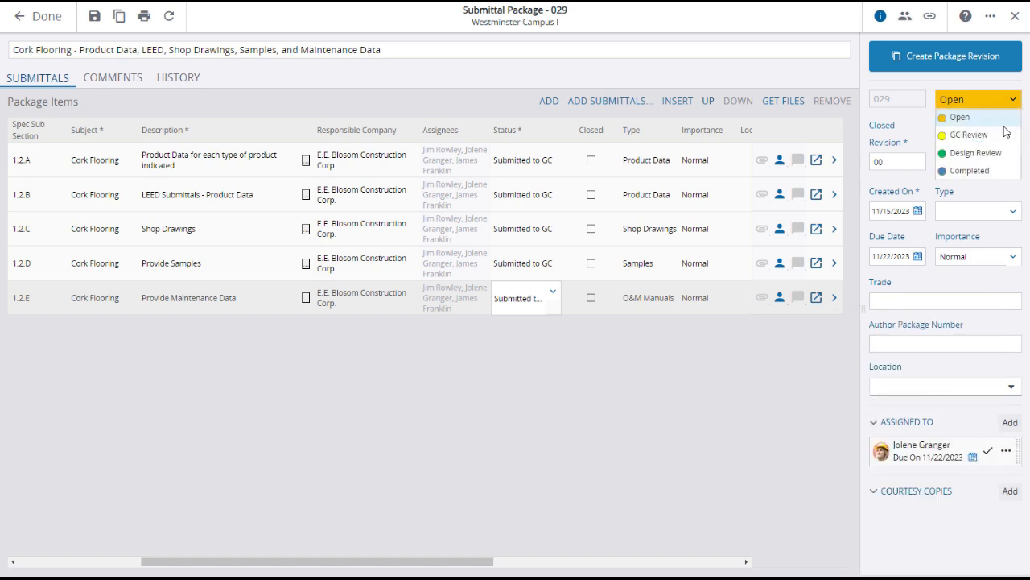
pyautogui.click(969, 135)
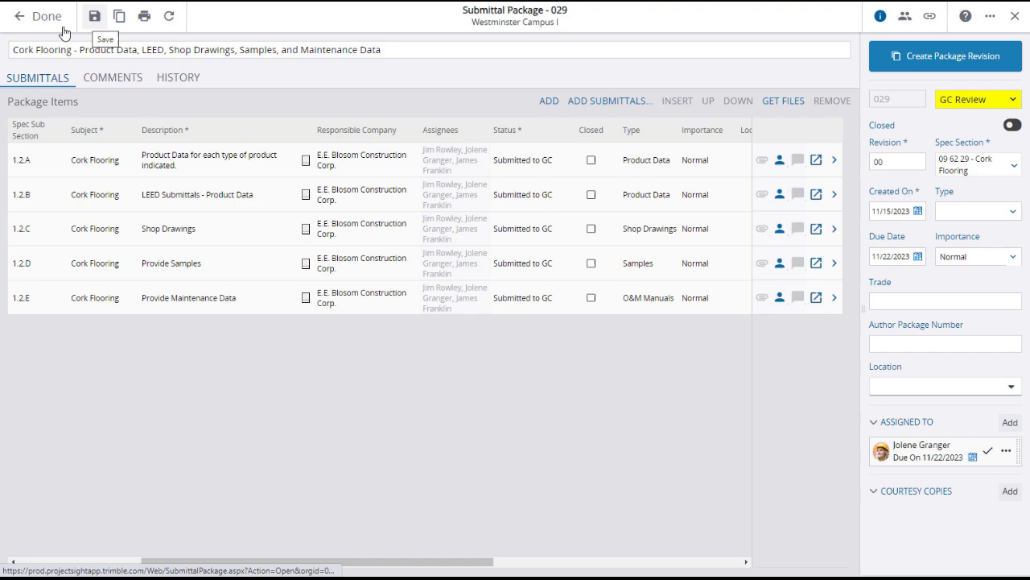
pyautogui.click(37, 16)
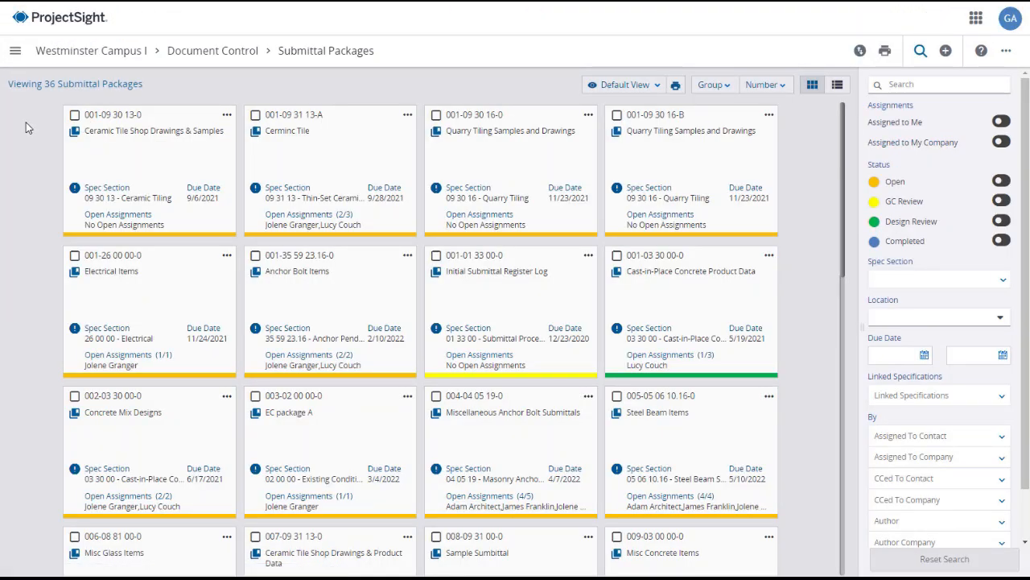
pyautogui.scroll(-3)
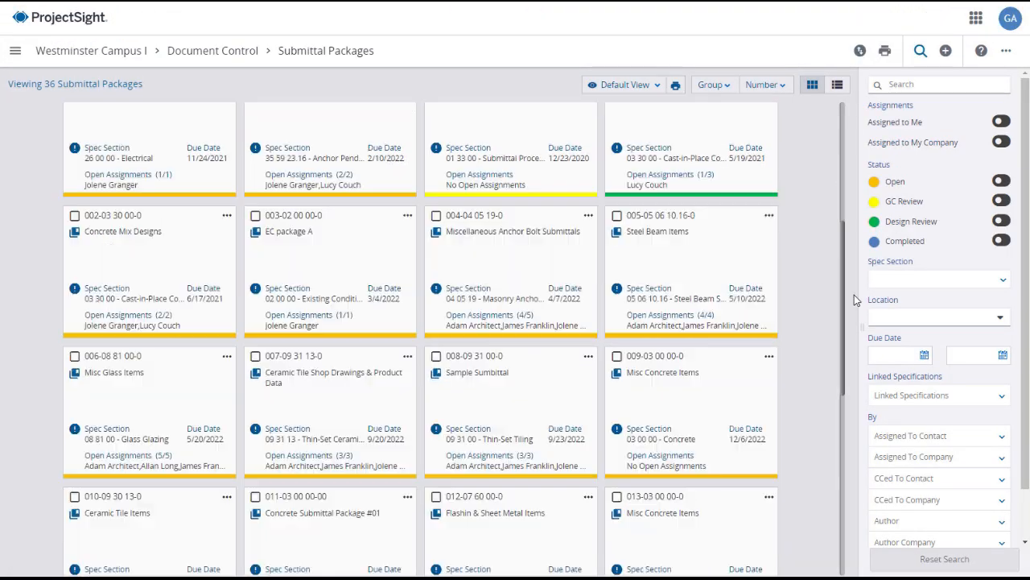